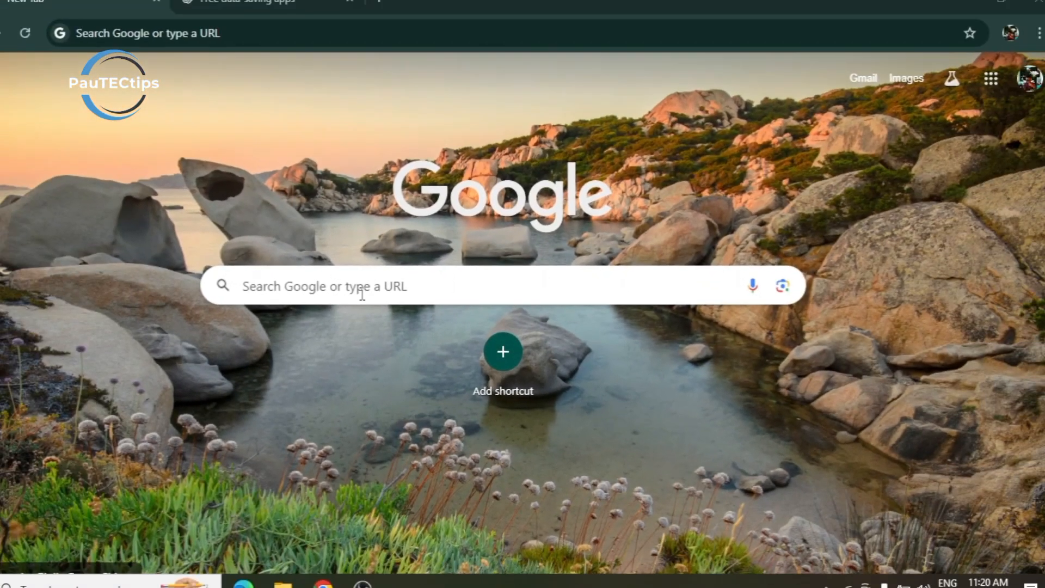
Search Google for 'google ai studio' and open the Google AI Studio site
{"action": "type", "text": "google ai studio"}
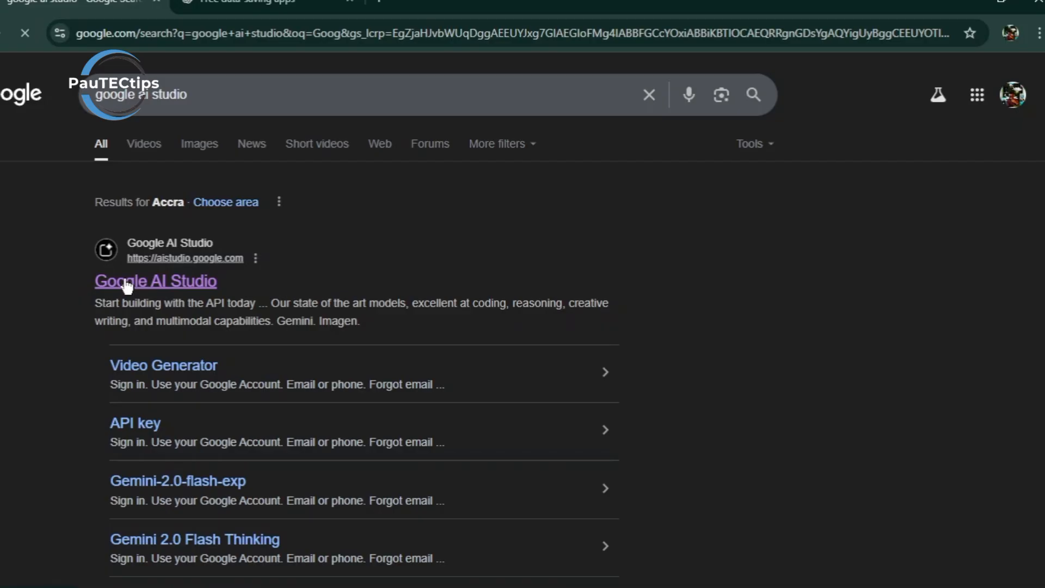
{"action": "left_click", "coordinate": [154, 281]}
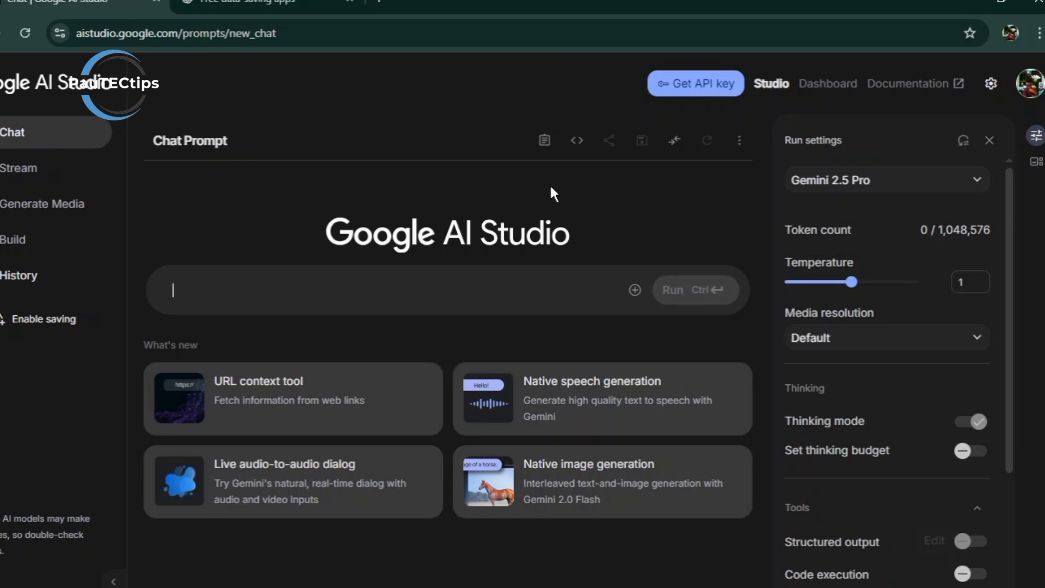
Leave the Chat Prompt home and open native speech generation under Generate Media
{"action": "type", "text": "Generate a high school revision guide on quantum computing"}
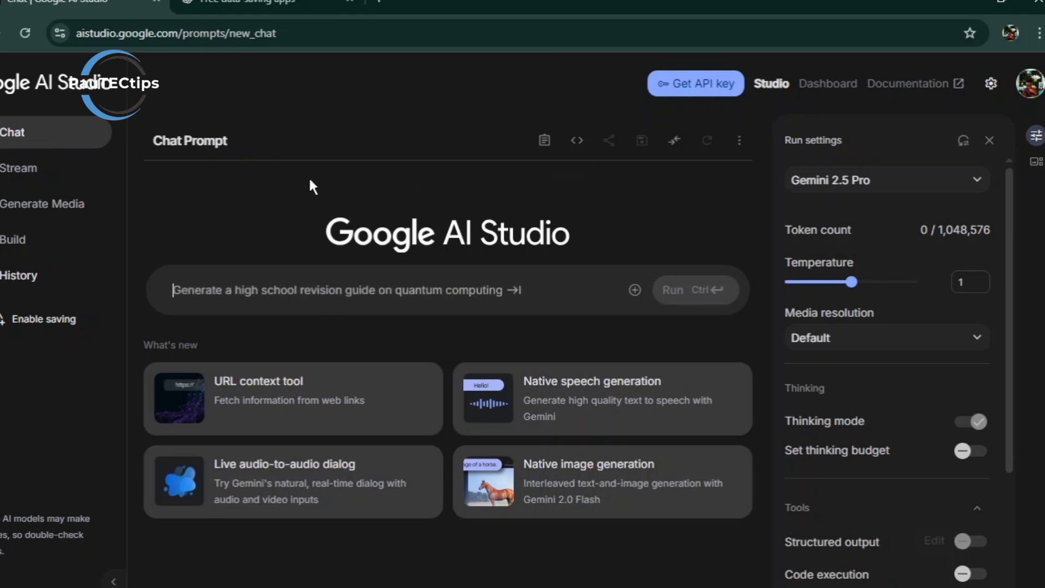
{"action": "type", "text": "Generate Python code for a simple calculator app"}
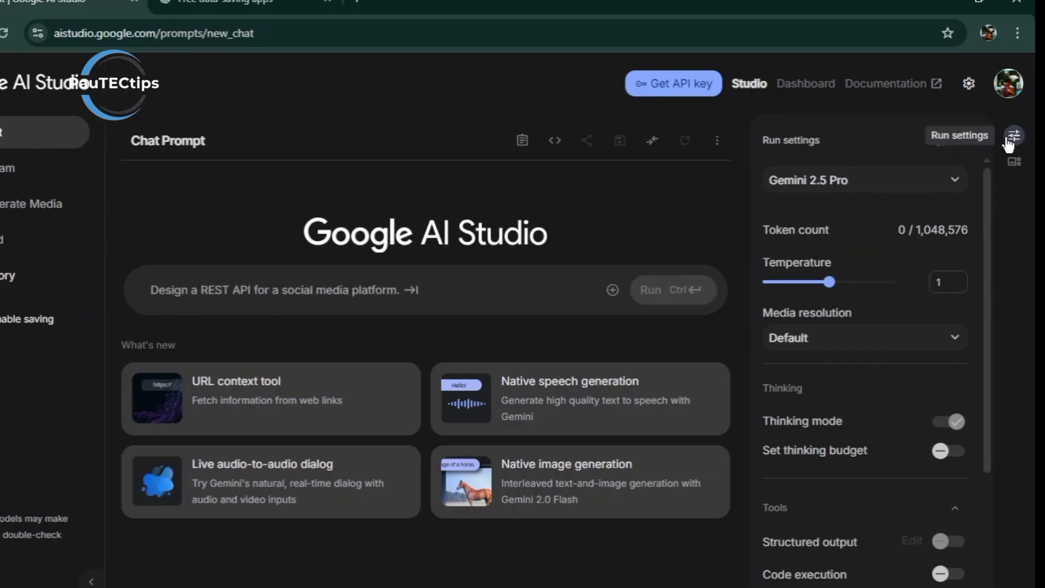
{"action": "left_click", "coordinate": [863, 179]}
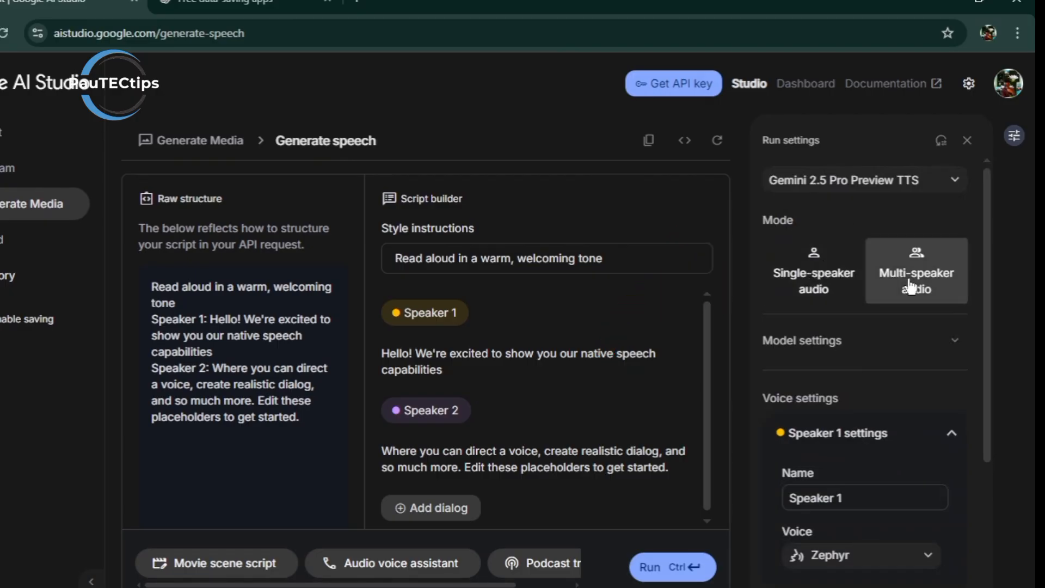
{"action": "mouse_move", "coordinate": [832, 327]}
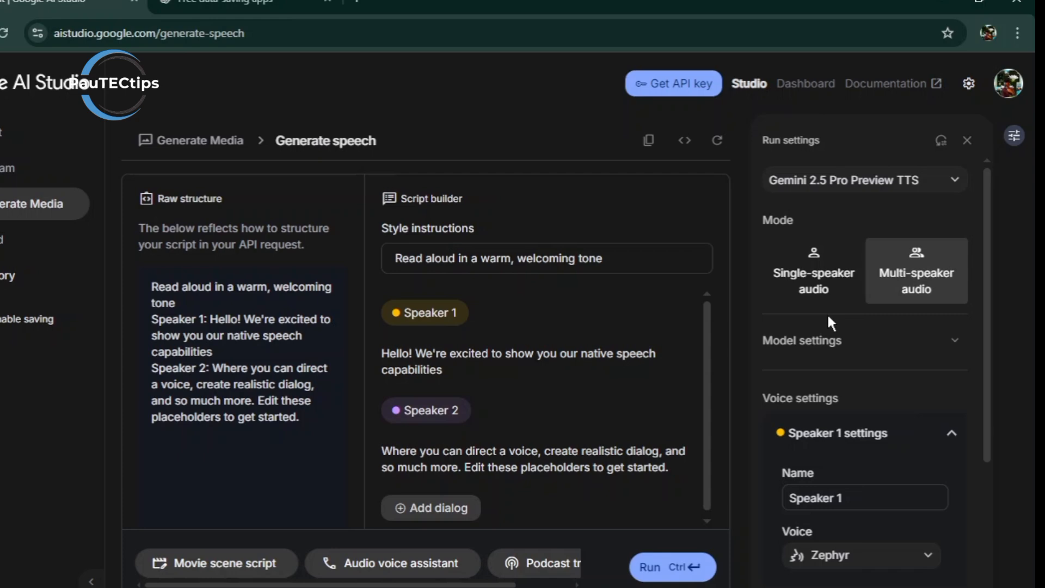
{"action": "mouse_move", "coordinate": [812, 279]}
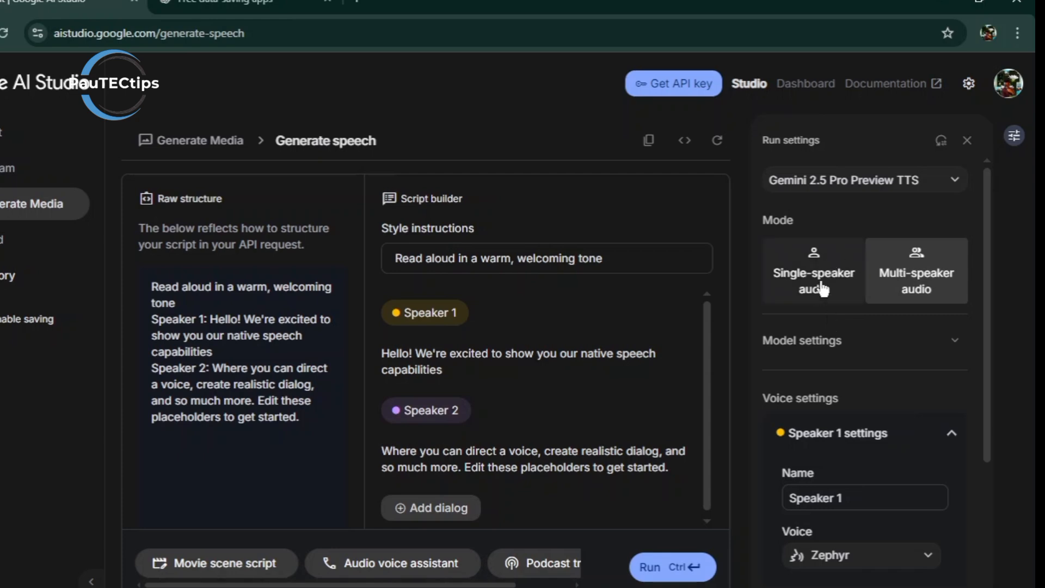
Choose Single-speaker audio in Run settings and browse the Voice dropdown list
{"action": "left_click", "coordinate": [812, 270]}
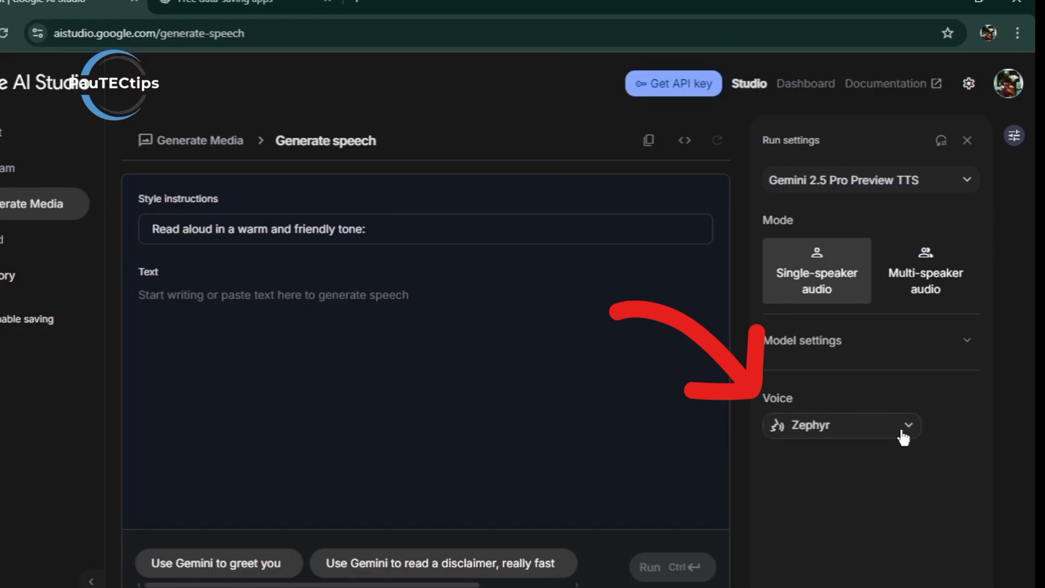
{"action": "left_click", "coordinate": [839, 425]}
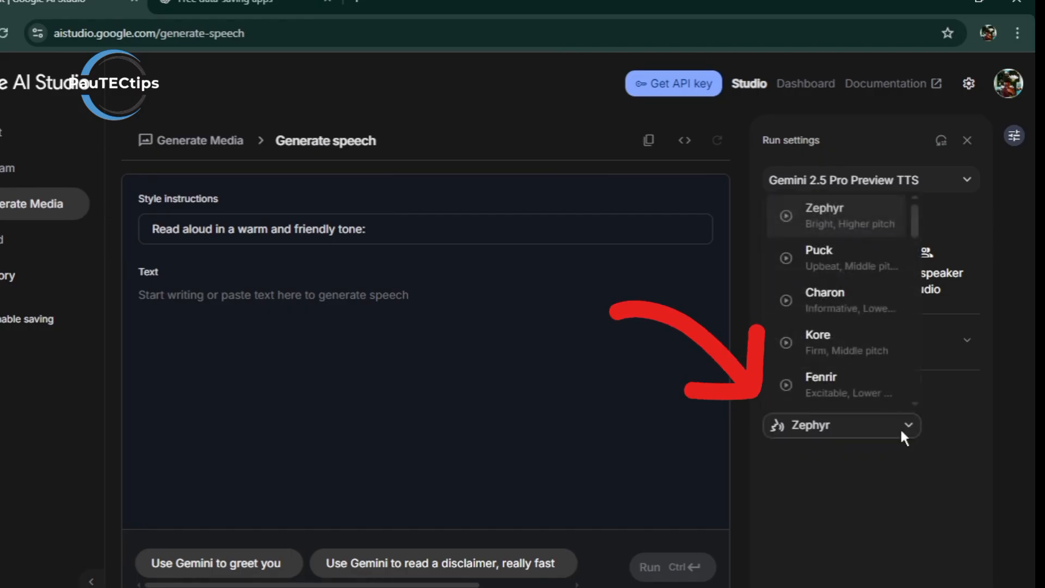
{"action": "scroll", "scroll_direction": "down", "scroll_amount": 3}
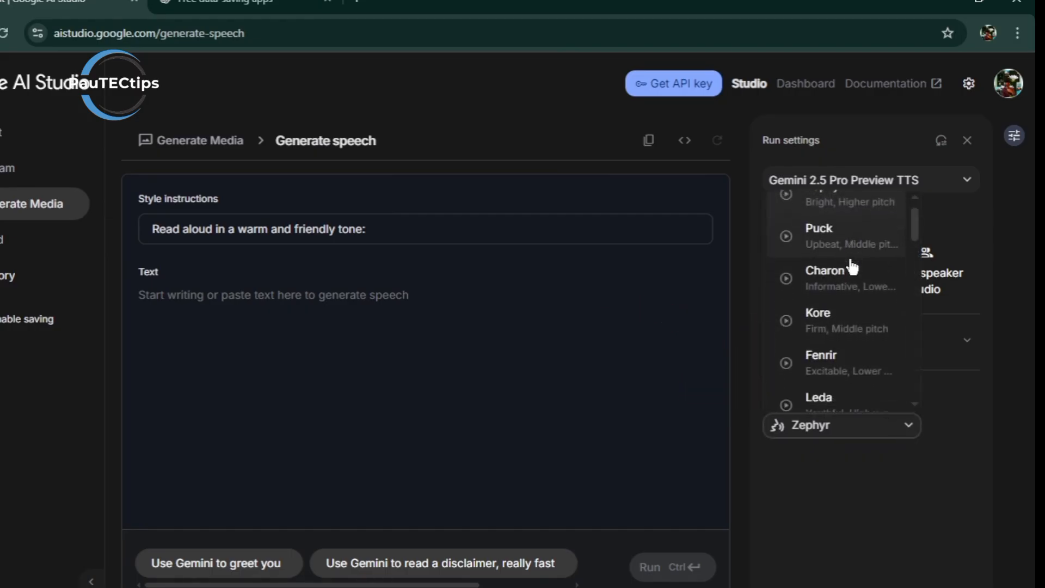
{"action": "scroll", "scroll_direction": "down", "scroll_amount": 3}
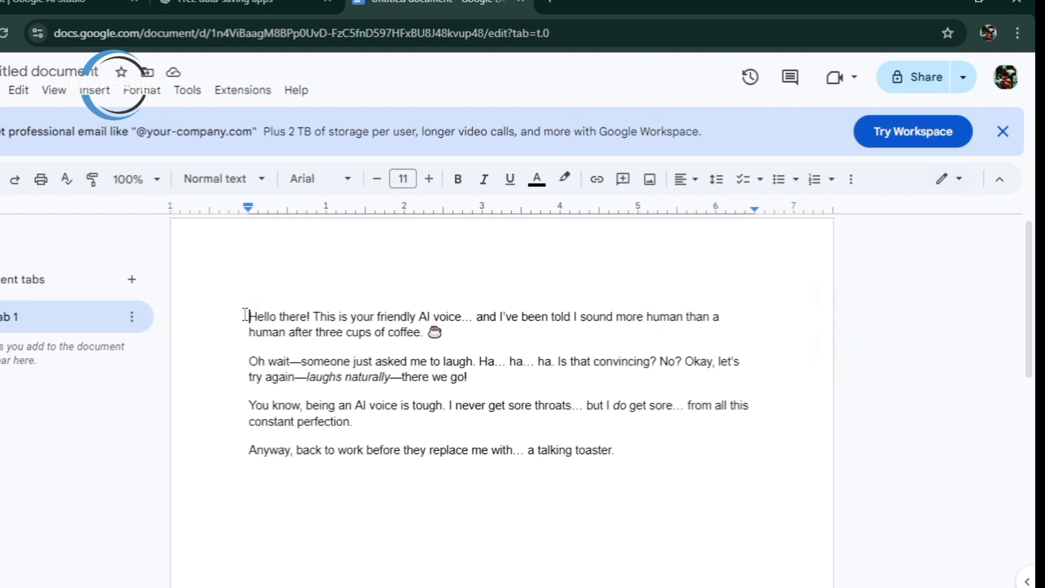
Select the whole friendly AI voice script in Google Docs for copying
{"action": "left_click_drag", "start_coordinate": [247, 317], "coordinate": [613, 458]}
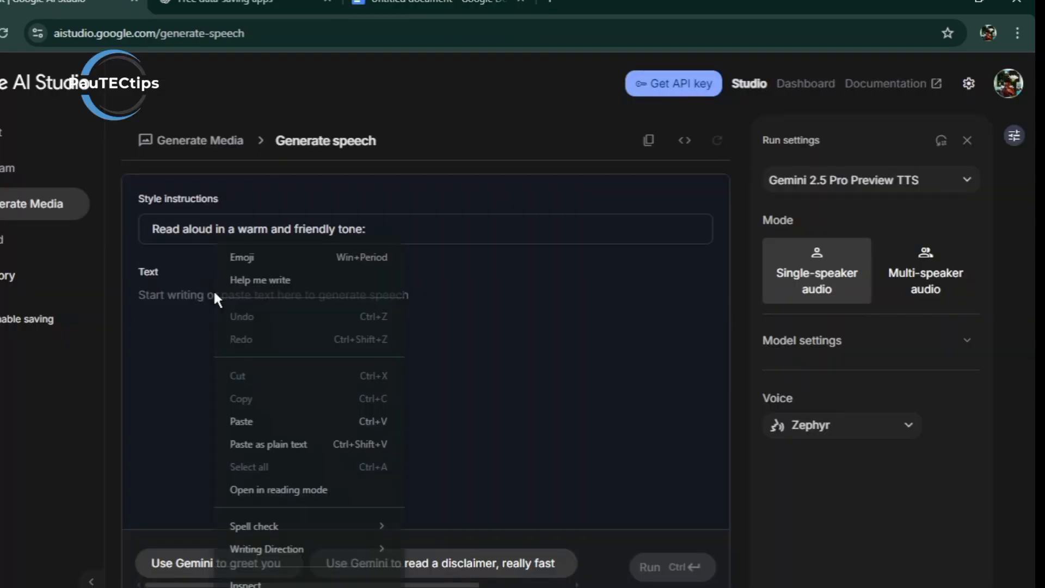
{"action": "mouse_move", "coordinate": [259, 420]}
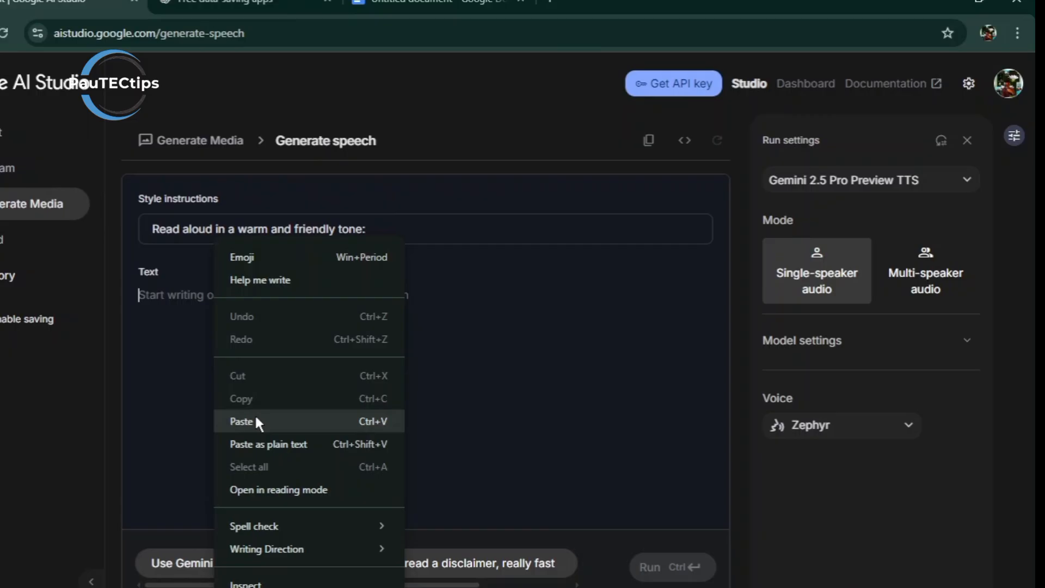
Paste the script into the Text field and run speech generation
{"action": "left_click", "coordinate": [241, 421]}
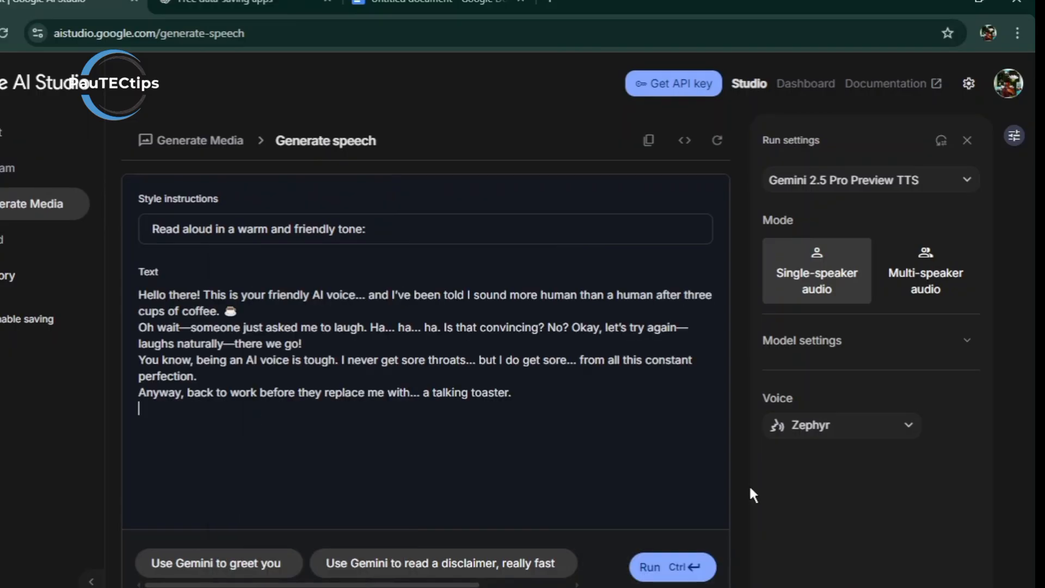
{"action": "mouse_move", "coordinate": [653, 567]}
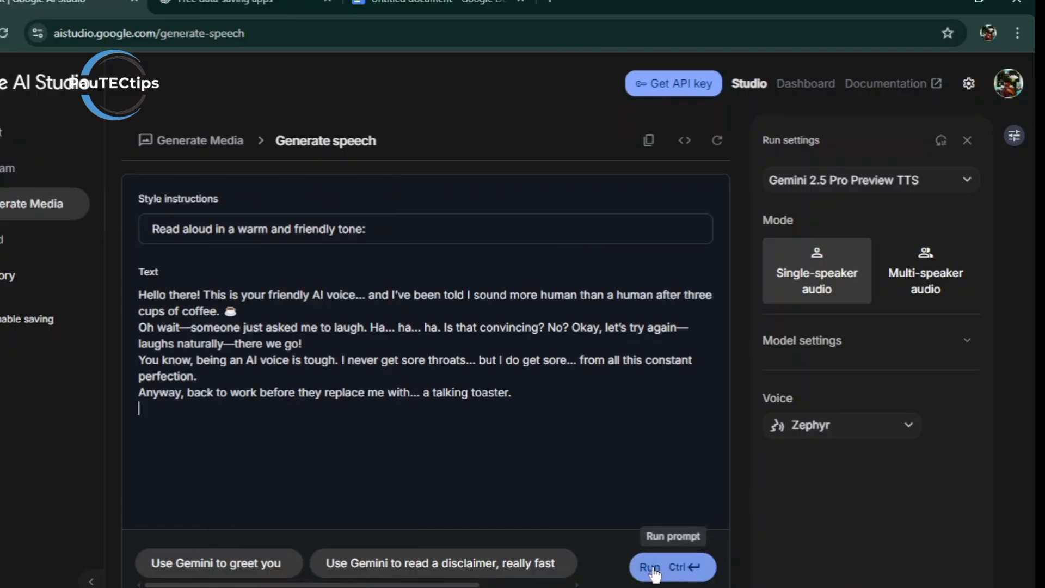
{"action": "left_click", "coordinate": [672, 567]}
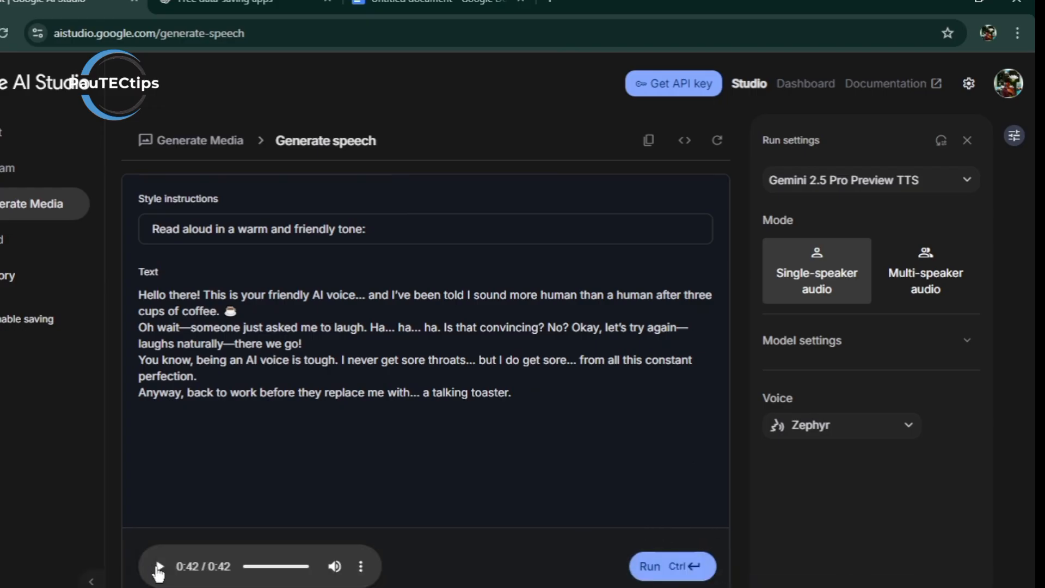
Play the generated 42-second narration in the audio player
{"action": "left_click", "coordinate": [159, 566]}
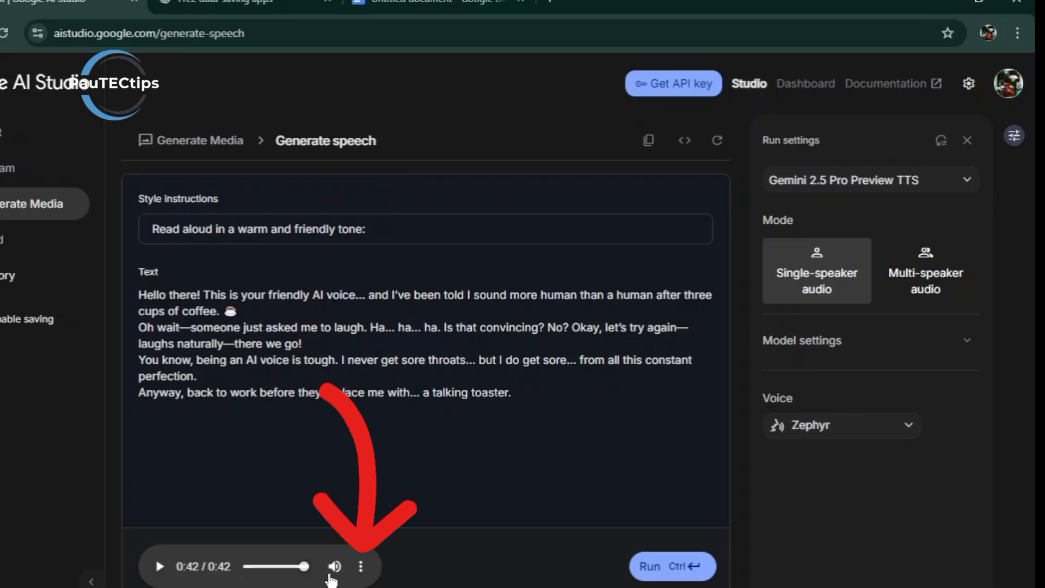
Download the narration as download.wav and confirm it in Chrome's downloads
{"action": "left_click", "coordinate": [360, 566]}
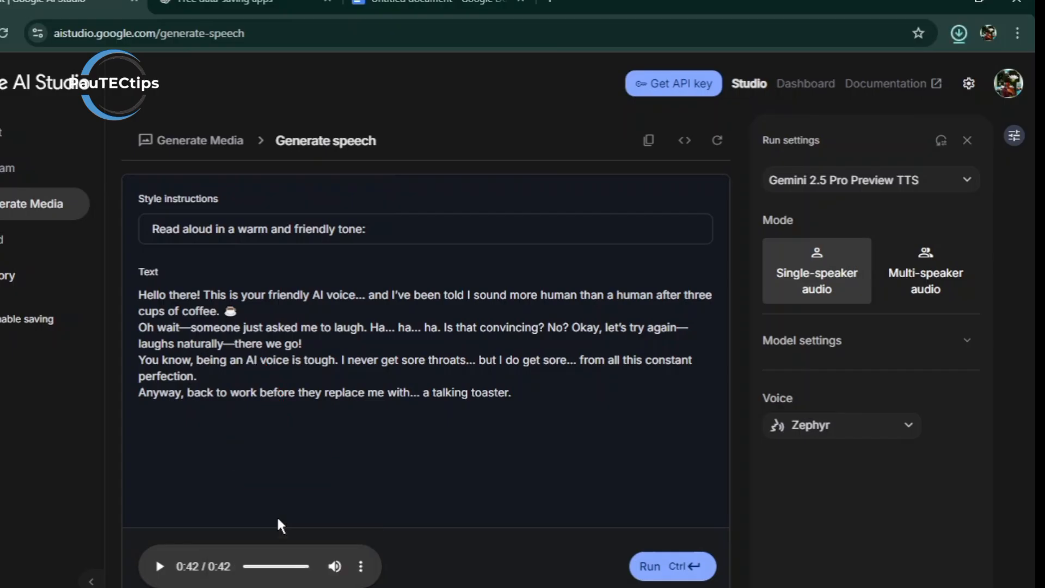
{"action": "left_click", "coordinate": [958, 32]}
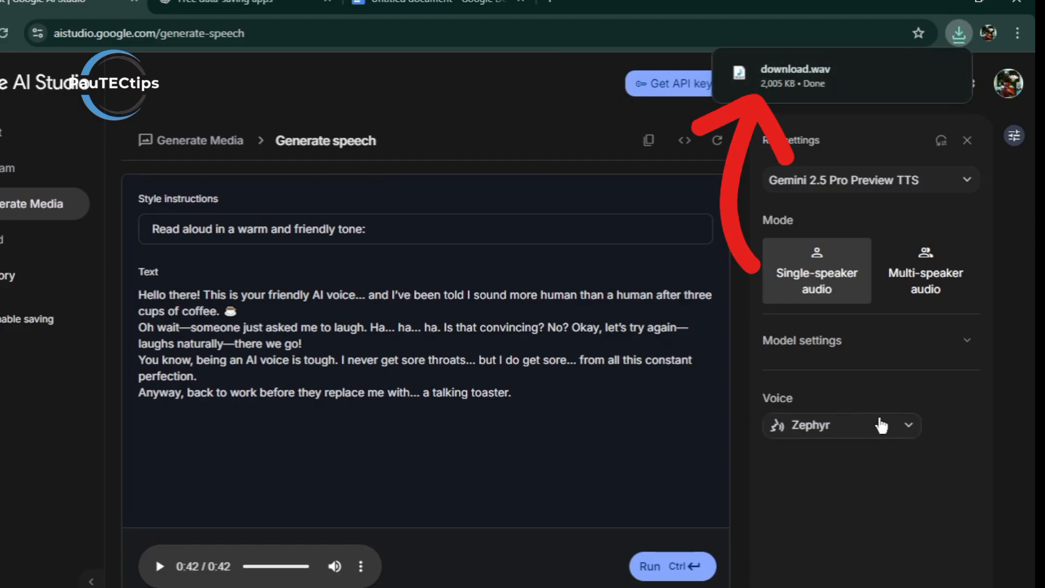
Change the voice from Zephyr to Callirrhoe and rerun the speech generation
{"action": "left_click", "coordinate": [839, 426]}
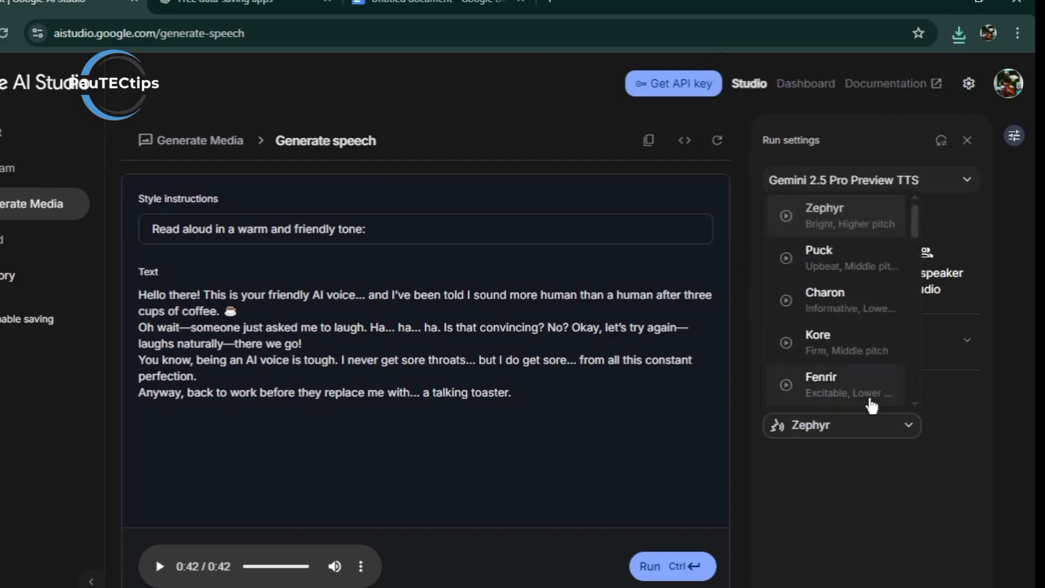
{"action": "scroll", "scroll_direction": "down", "scroll_amount": 3}
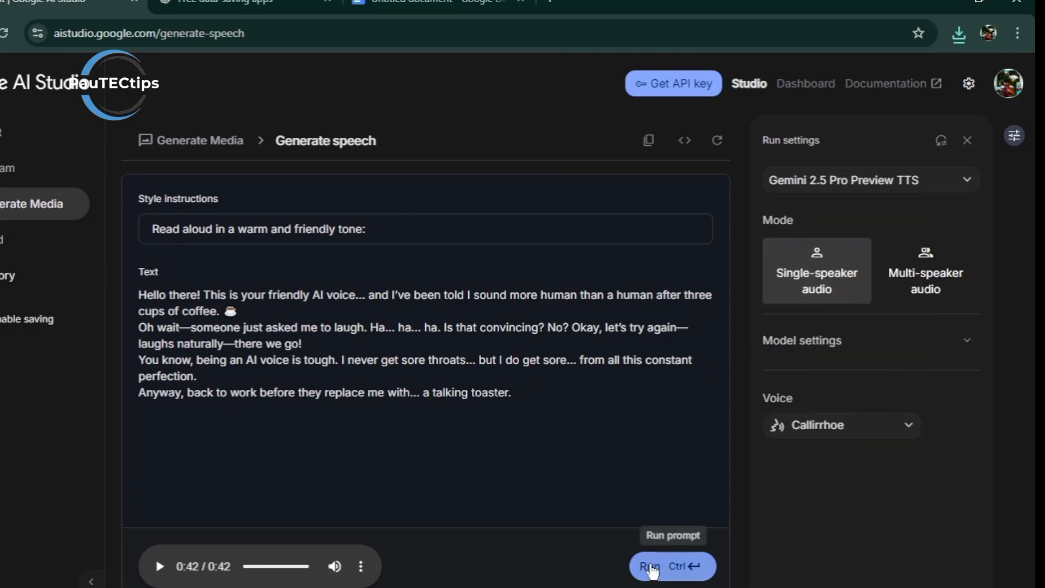
{"action": "left_click", "coordinate": [672, 566]}
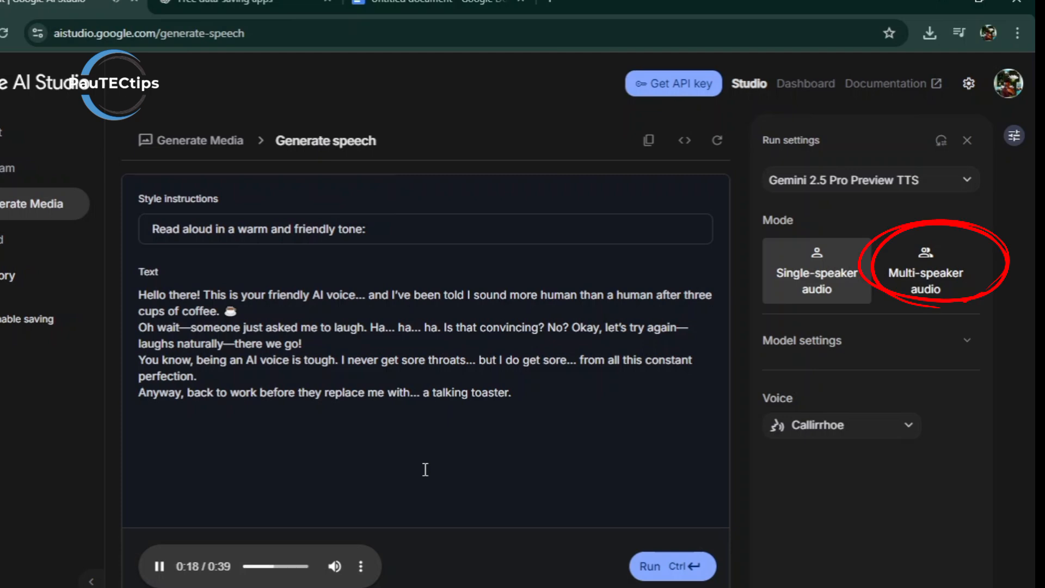
Switch to Multi-speaker audio and set Speaker 2's voice to Iapetus instead of Puck
{"action": "left_click", "coordinate": [925, 271]}
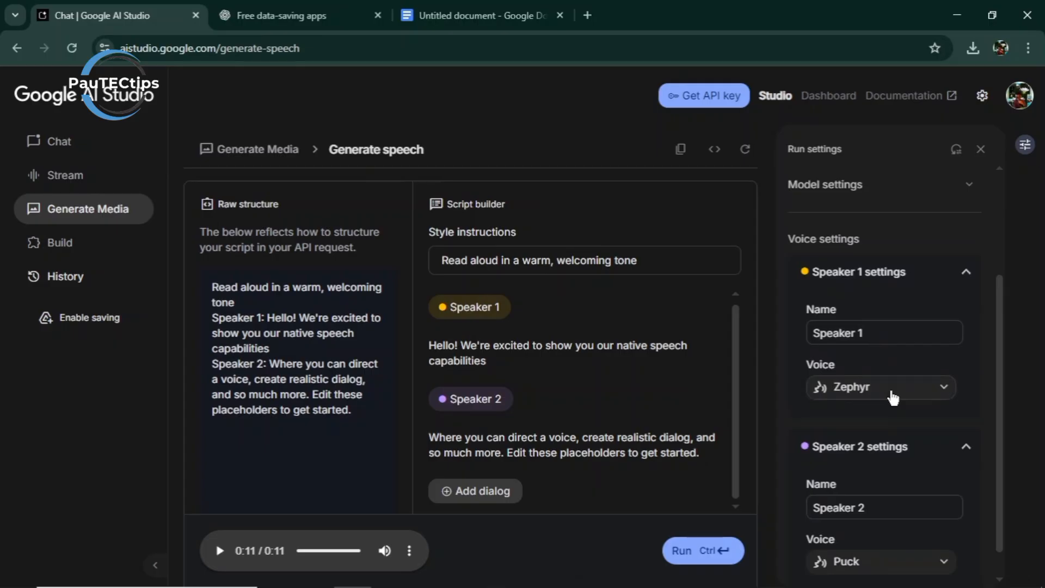
{"action": "scroll", "scroll_direction": "down", "scroll_amount": 3}
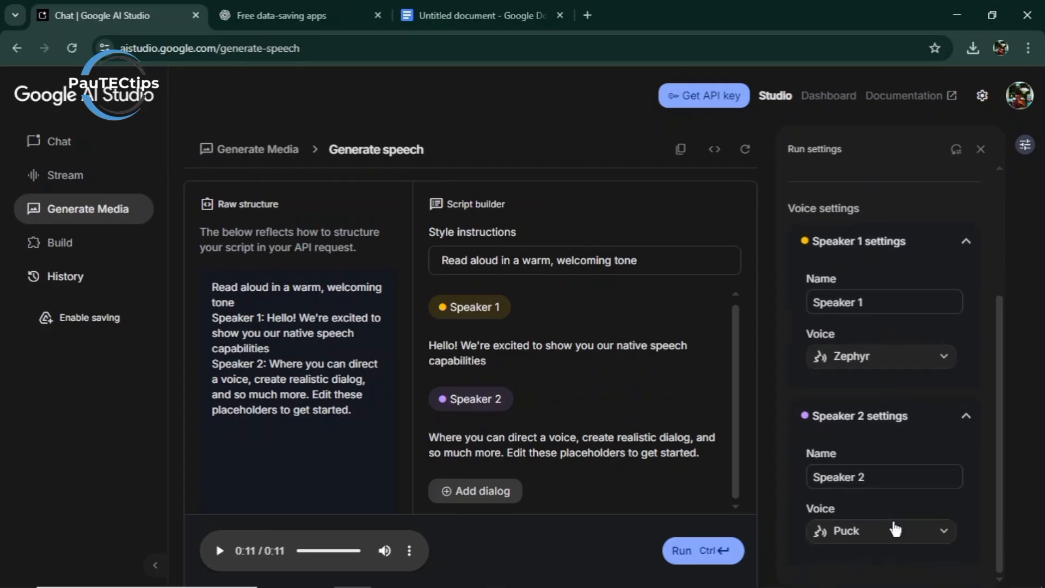
{"action": "left_click", "coordinate": [877, 354]}
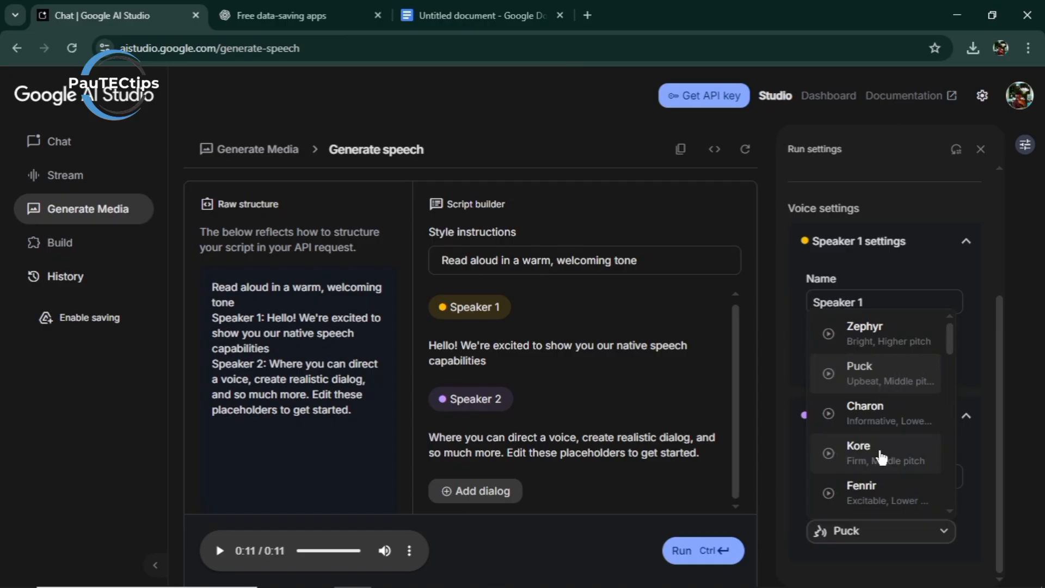
{"action": "scroll", "scroll_direction": "down", "scroll_amount": 3}
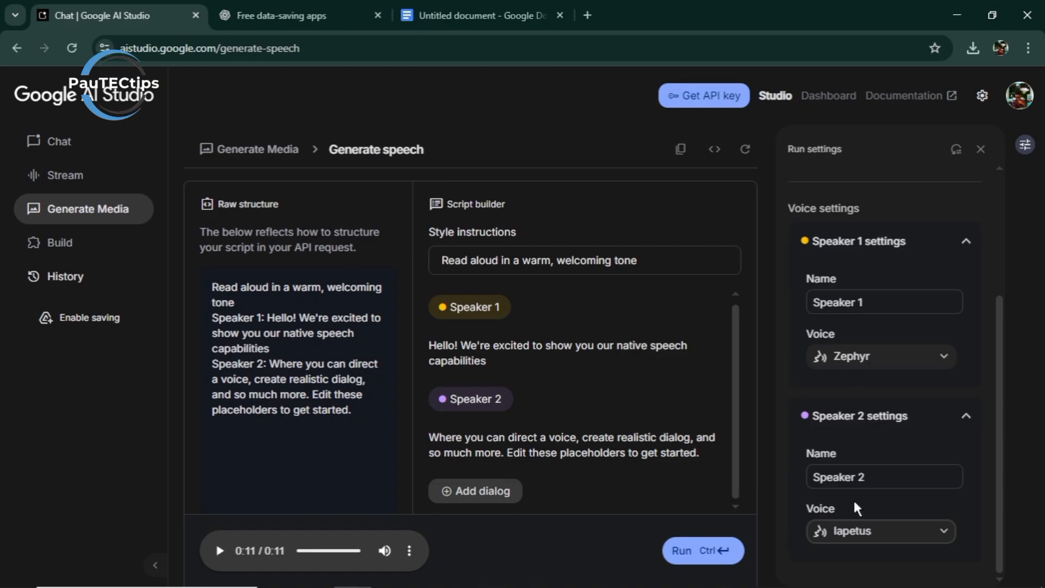
{"action": "mouse_move", "coordinate": [703, 552]}
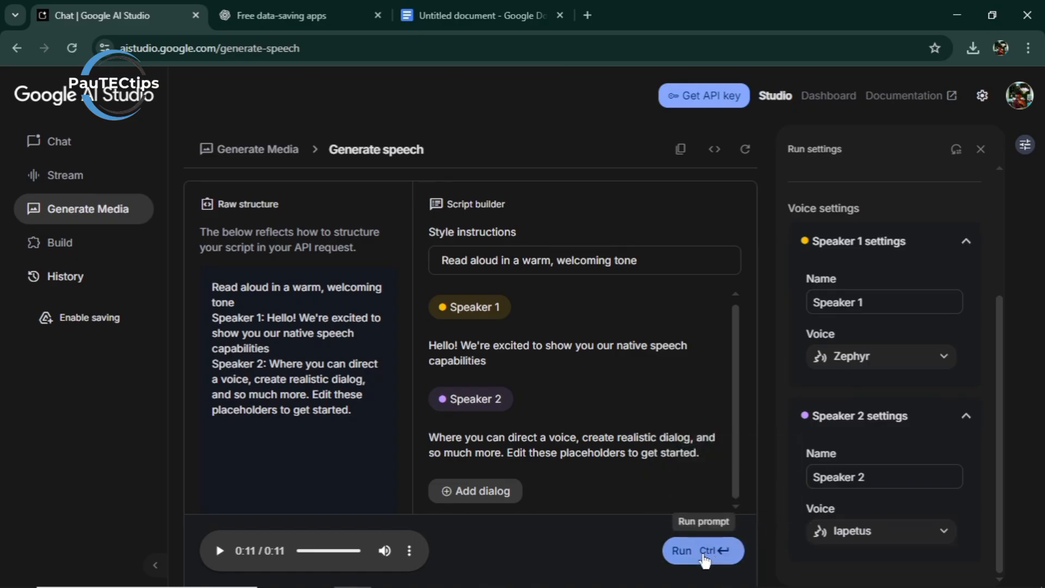
Run the two-speaker demo to get a 13-second clip, then go back to Chat
{"action": "left_click", "coordinate": [701, 551]}
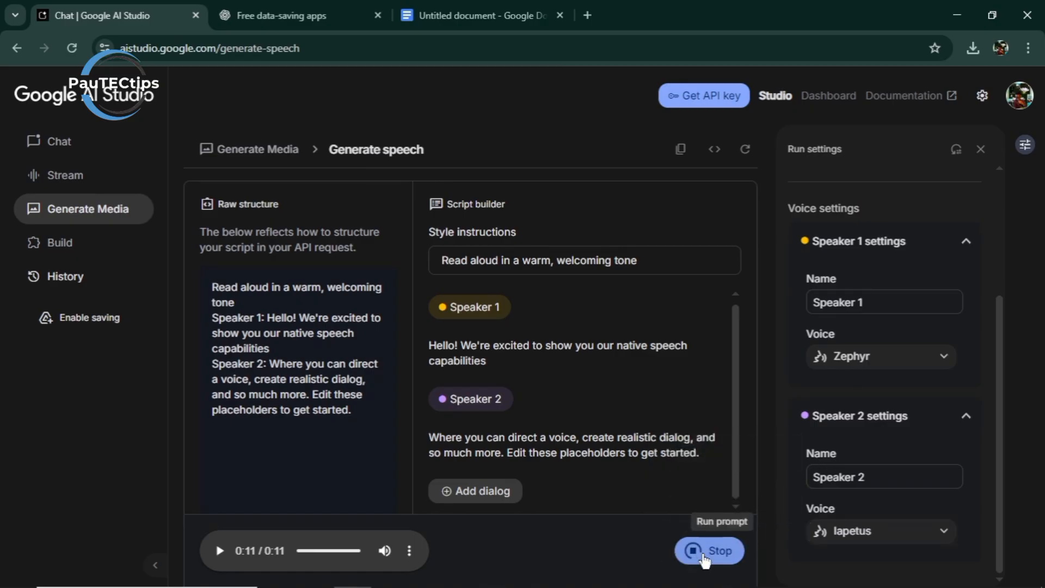
{"action": "left_click", "coordinate": [708, 551]}
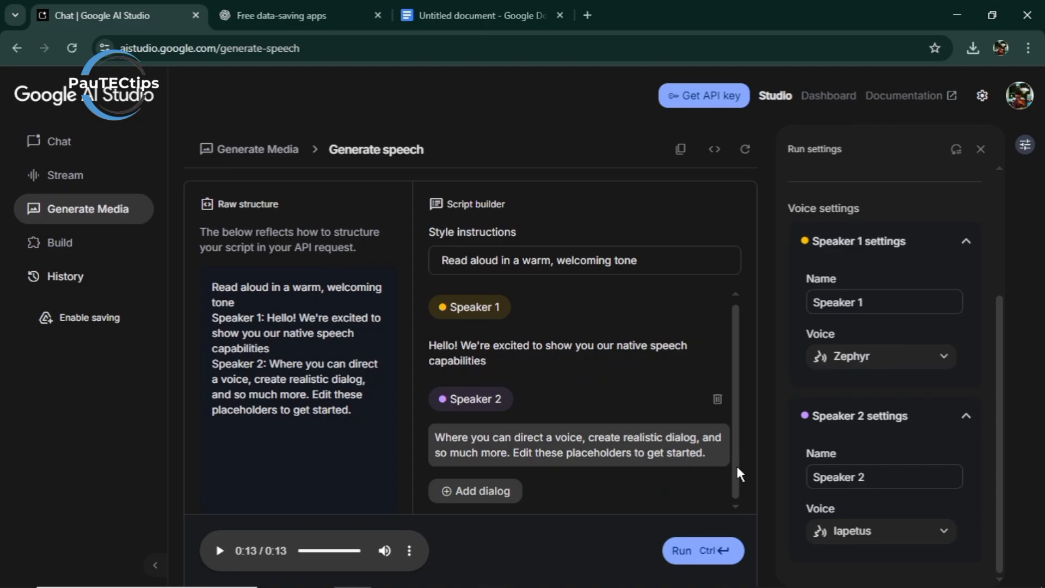
{"action": "left_click", "coordinate": [59, 141]}
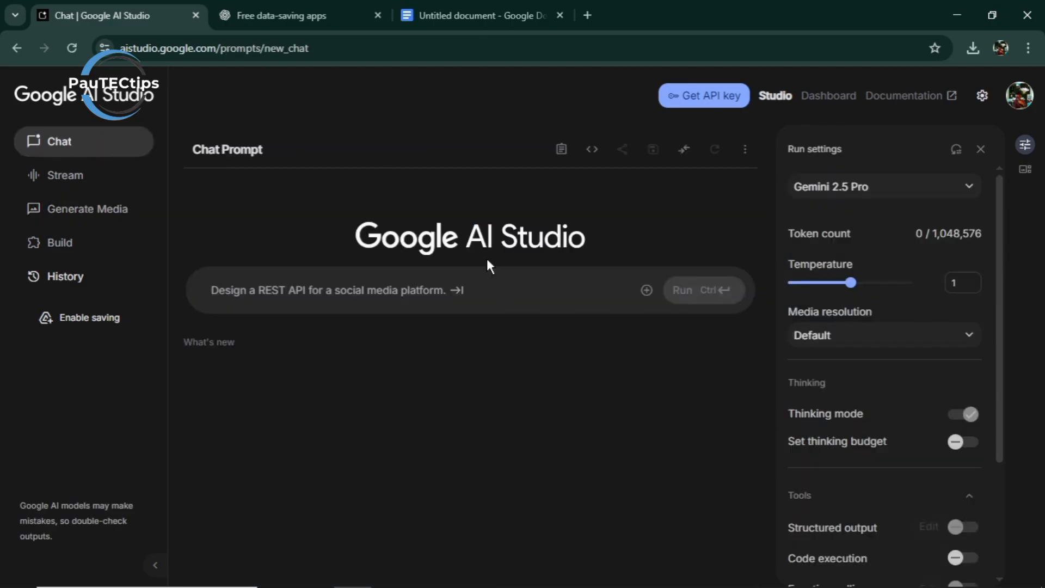